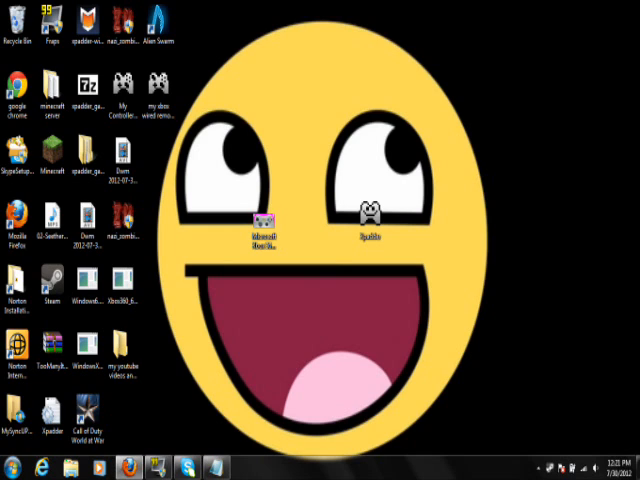
Set Xpadder to run in Windows Vista SP2 compatibility mode as administrator via its Properties
left_click(264, 216)
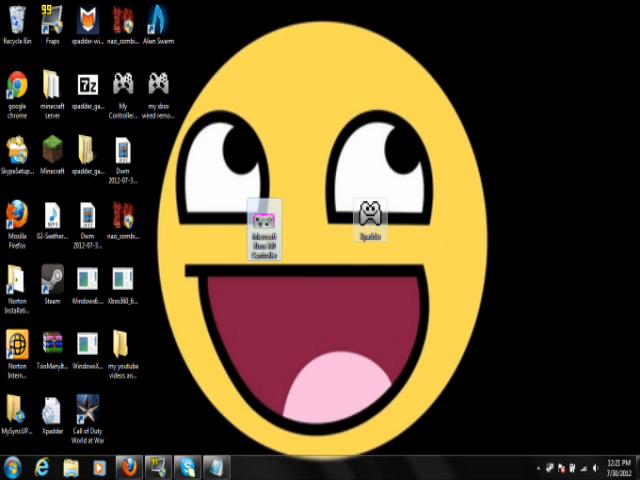
right_click(372, 212)
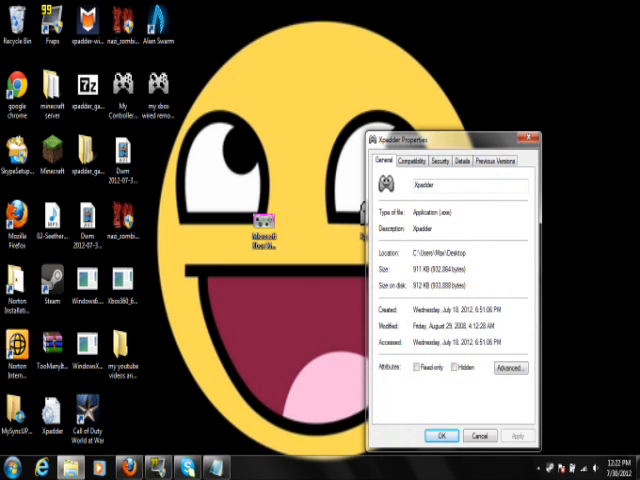
left_click(410, 160)
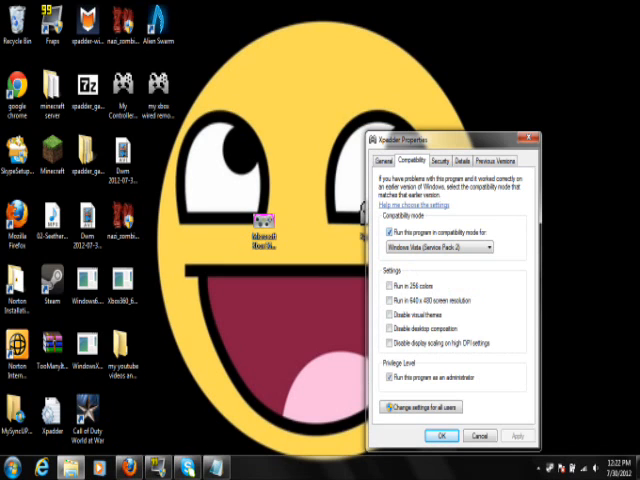
left_click(488, 246)
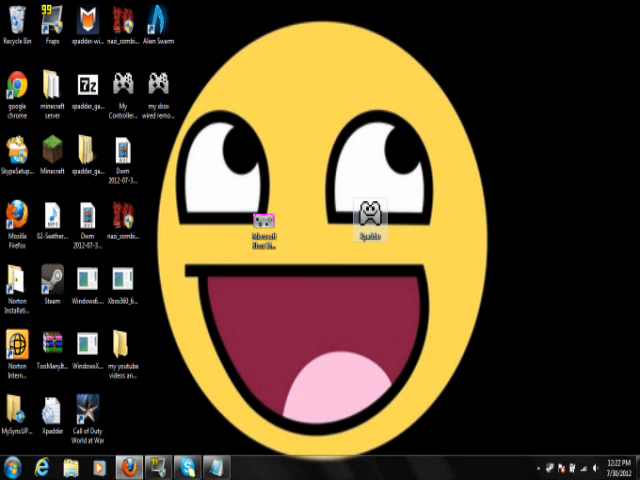
Launch Xpadder and load the Microsoft Xbox 360 Controller picture as the layout image
double_click(372, 212)
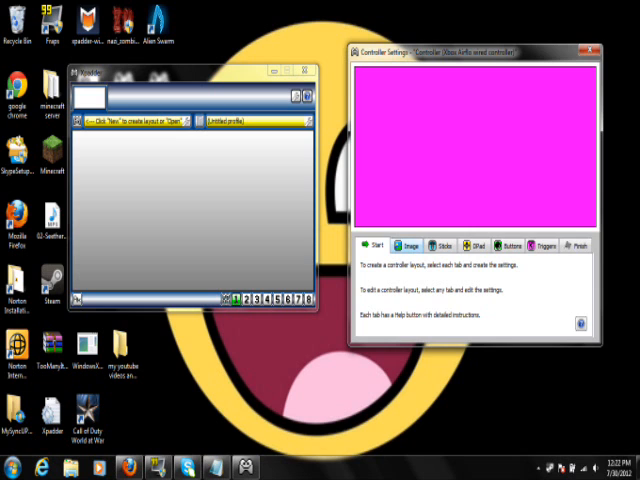
left_click(410, 244)
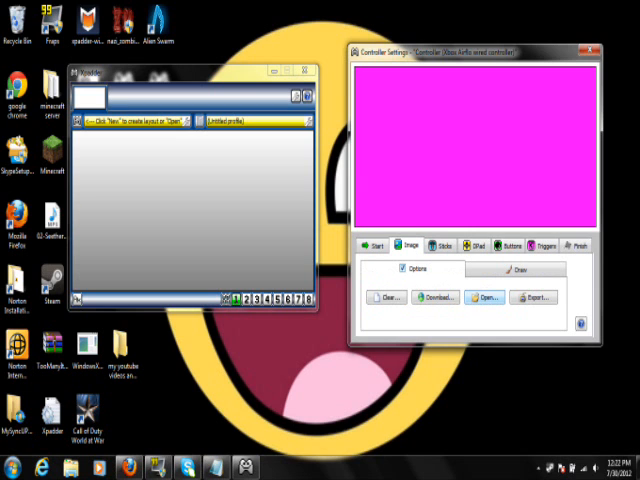
left_click(484, 298)
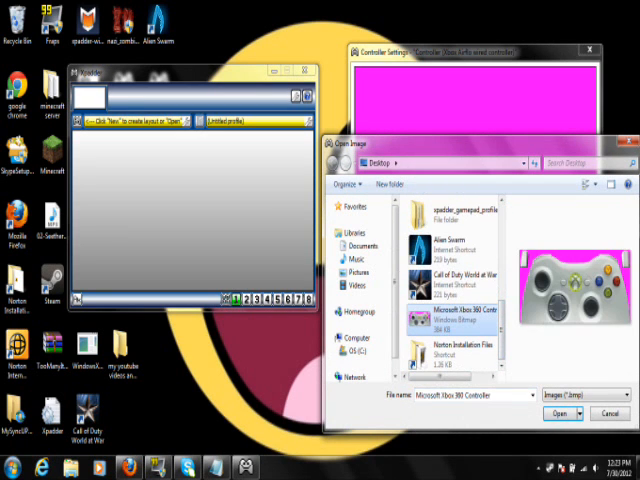
left_click(552, 412)
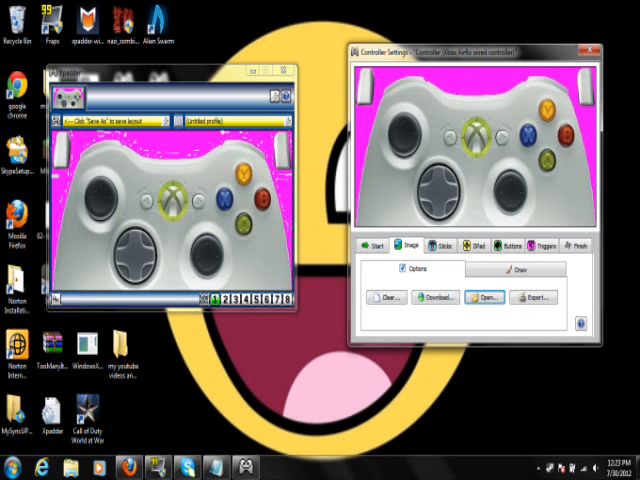
Enable Stick 1 and Stick 2 so both thumbsticks appear on the controller picture
left_click(444, 244)
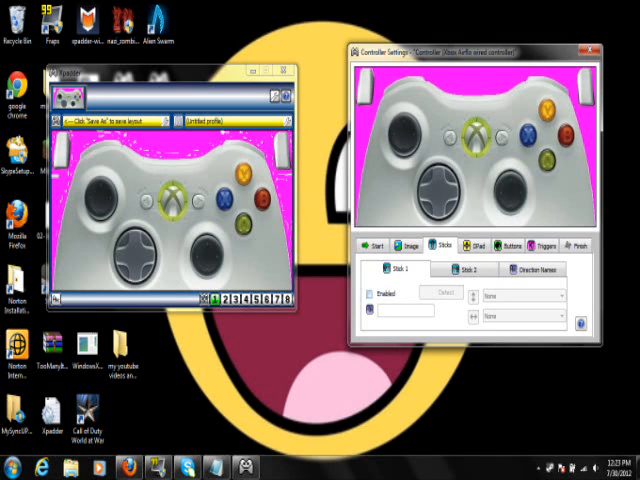
left_click(436, 292)
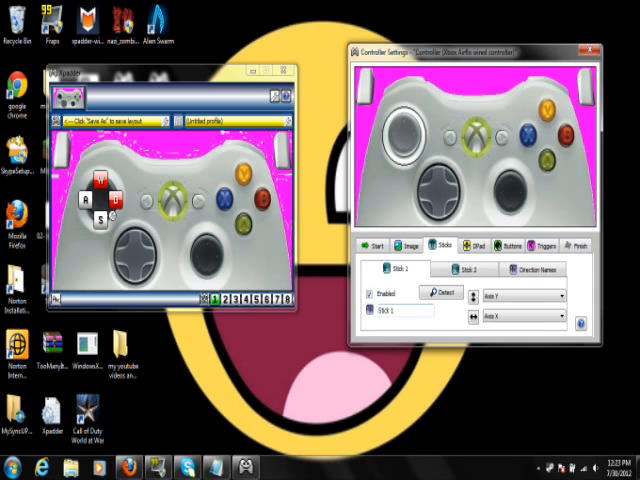
left_click(476, 268)
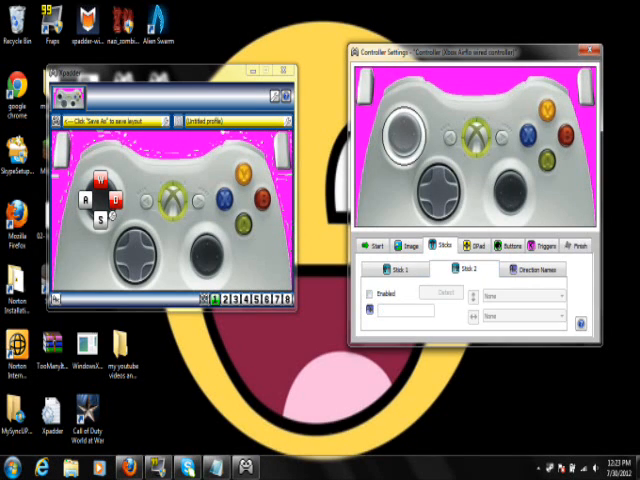
left_click(444, 292)
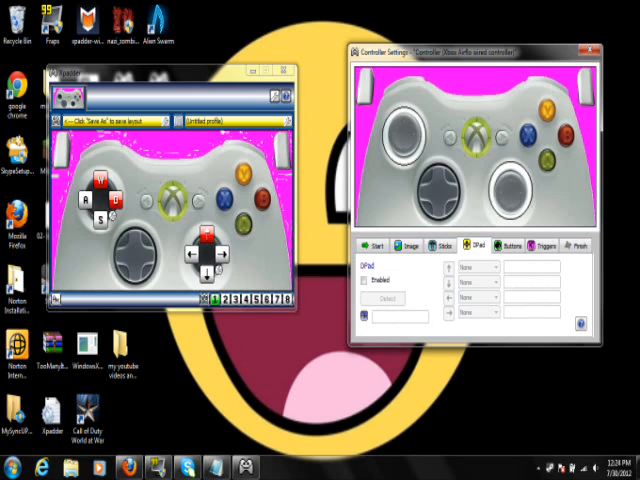
Enable the D-pad so its four direction buttons appear on the layout
left_click(384, 300)
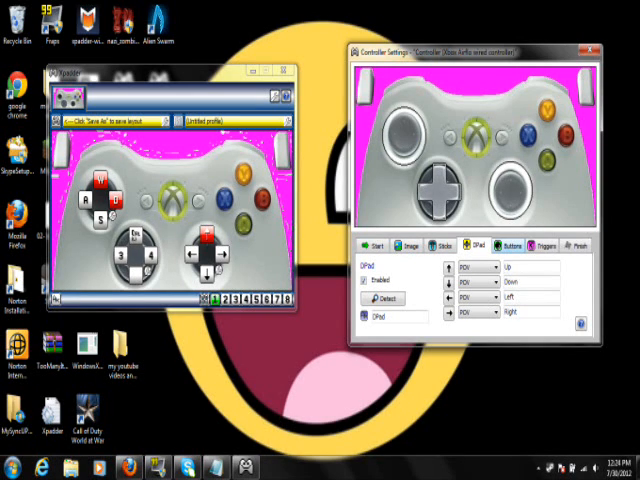
left_click(512, 244)
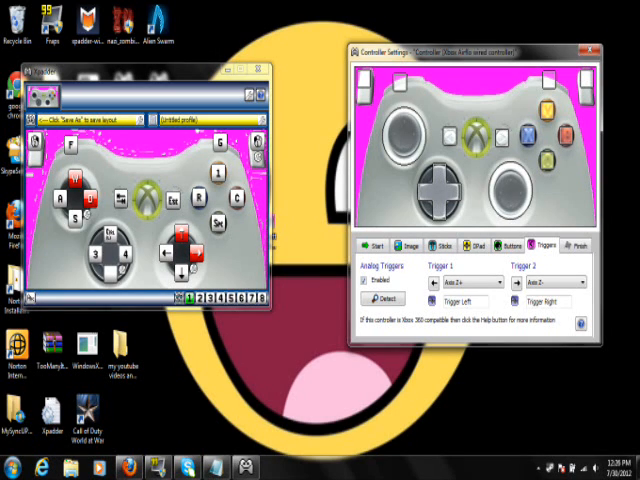
Enable the analog triggers so both triggers appear on the layout
left_click(578, 244)
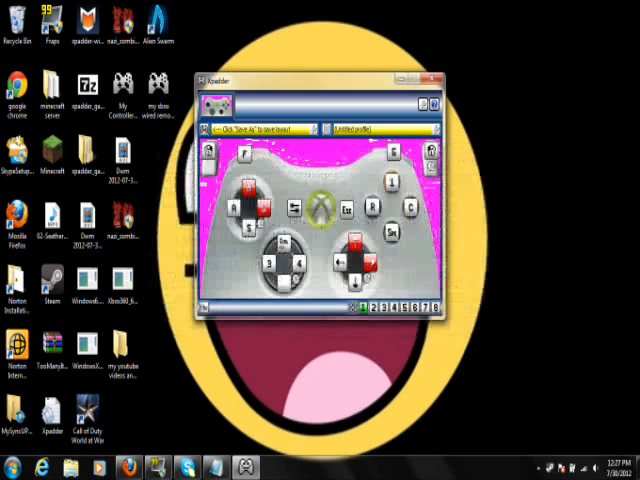
Select a controller input on the image to assign it a keyboard key
left_click(358, 246)
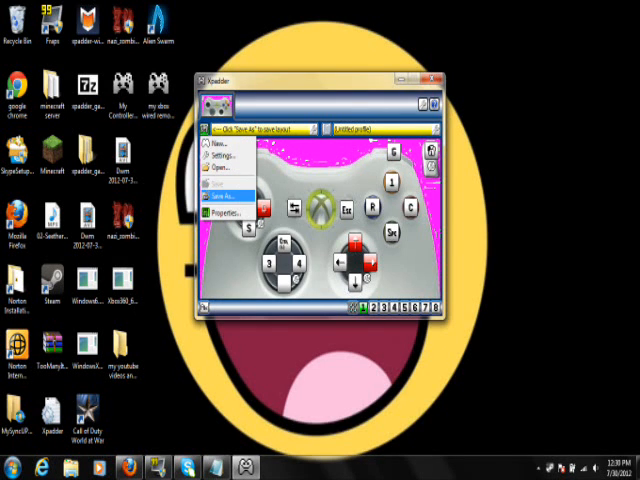
Save the mapped profile under the existing controller file name, prompting an overwrite confirmation
left_click(224, 196)
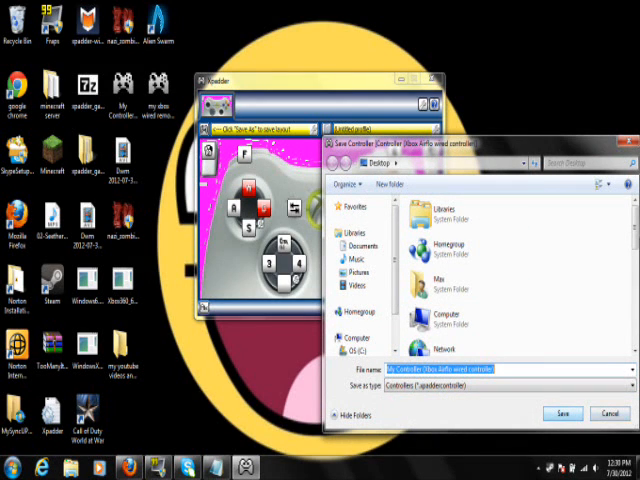
left_click(564, 412)
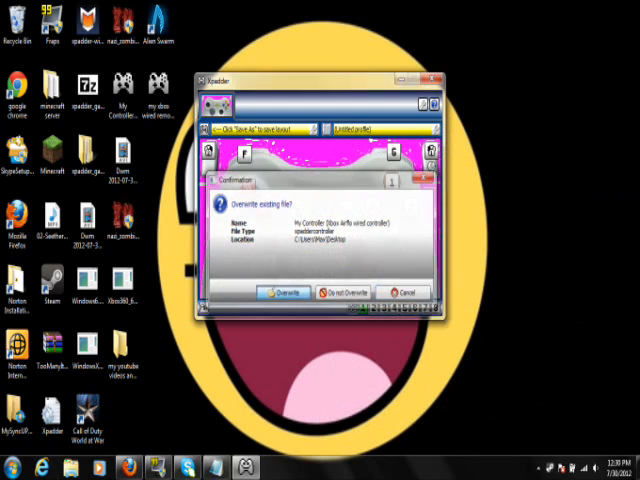